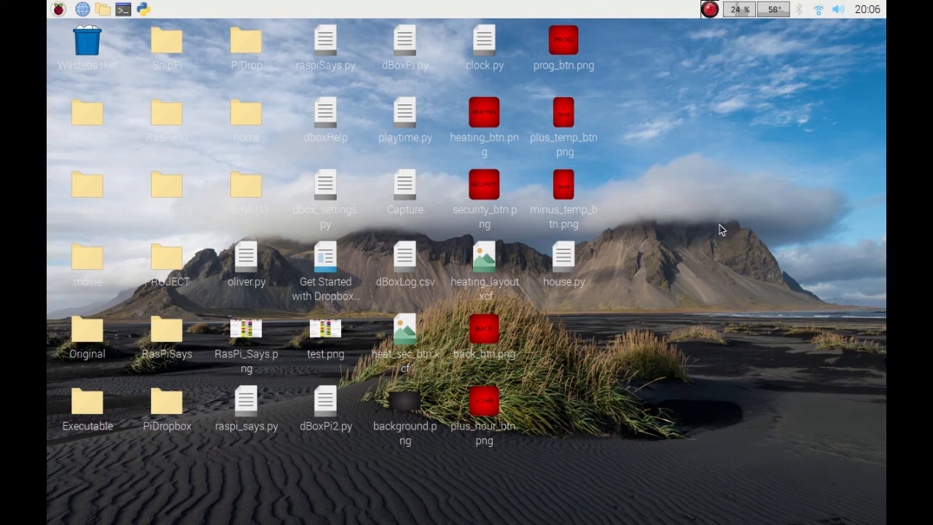
mouse_move(700, 137)
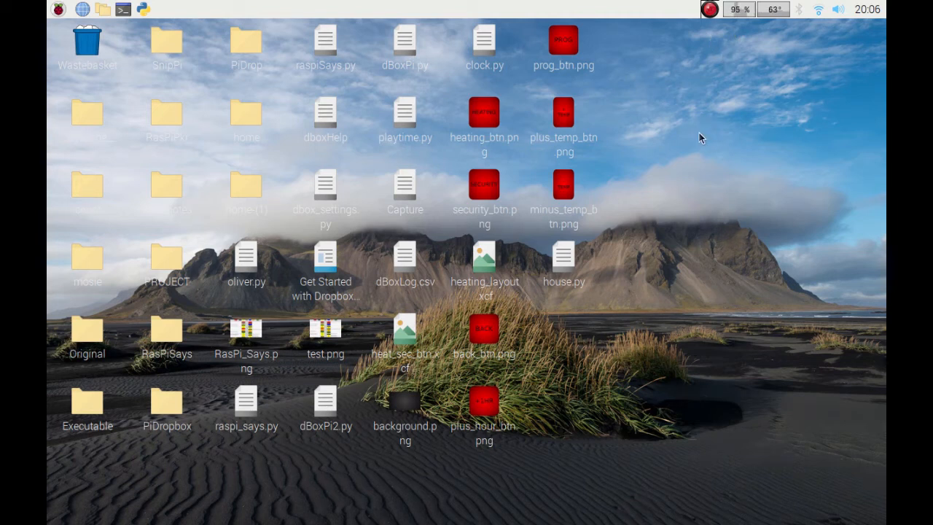
mouse_move(601, 129)
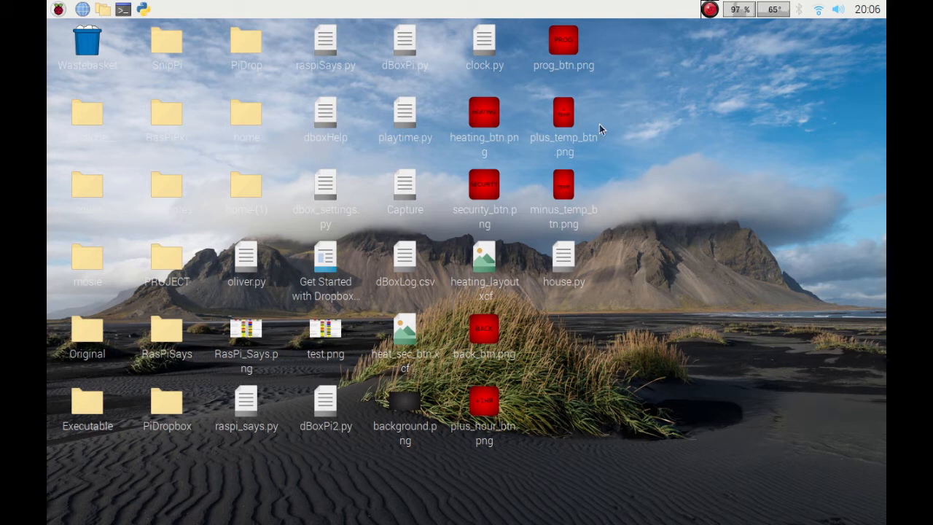
Open the Raspberry Pi main application menu from the taskbar
click(59, 9)
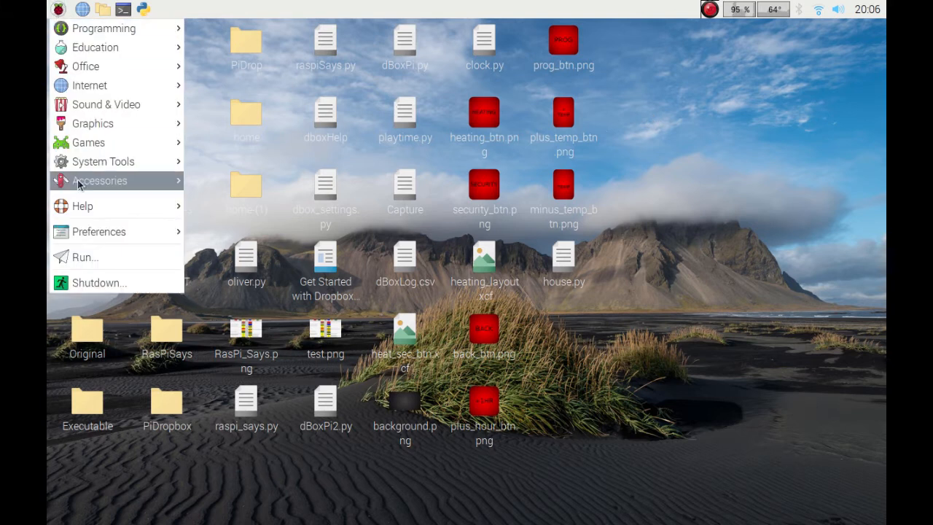
mouse_move(113, 206)
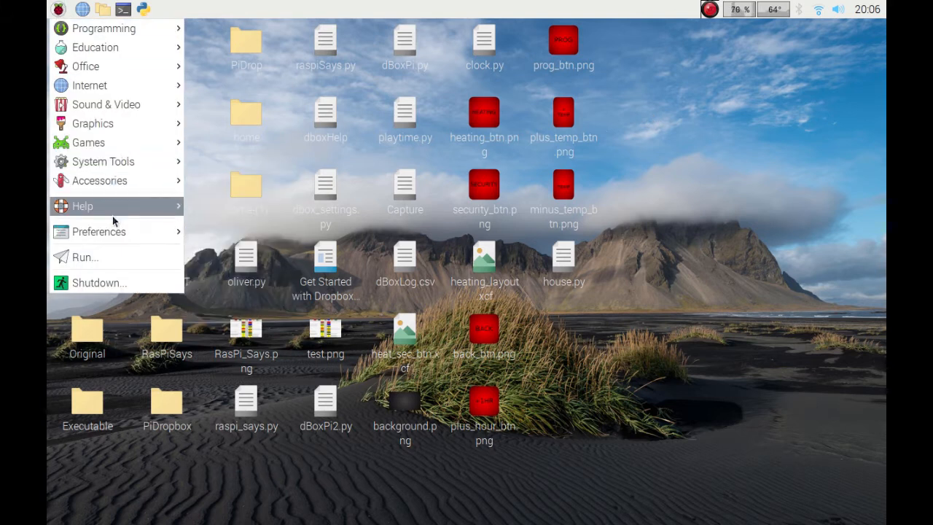
mouse_move(103, 161)
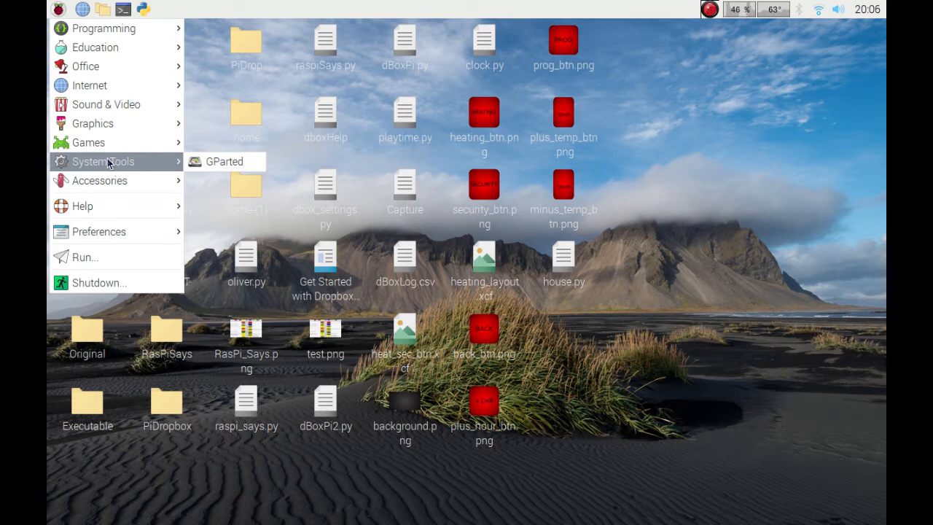
mouse_move(93, 122)
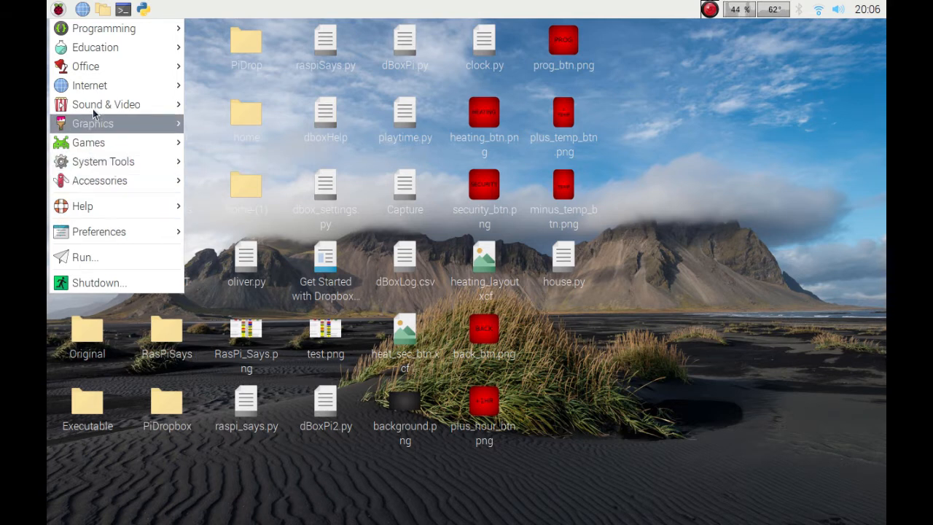
Launch Main Menu Editor and start a blank new launcher item
click(98, 232)
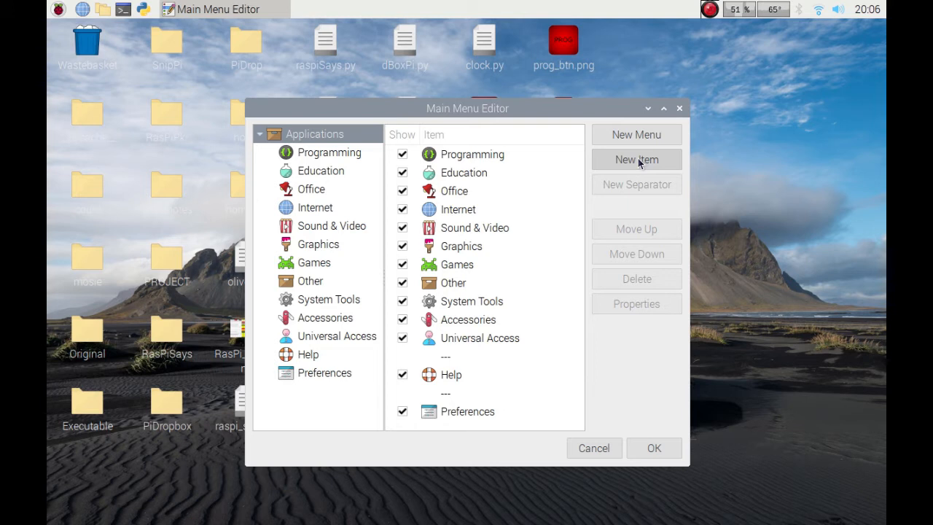
click(636, 159)
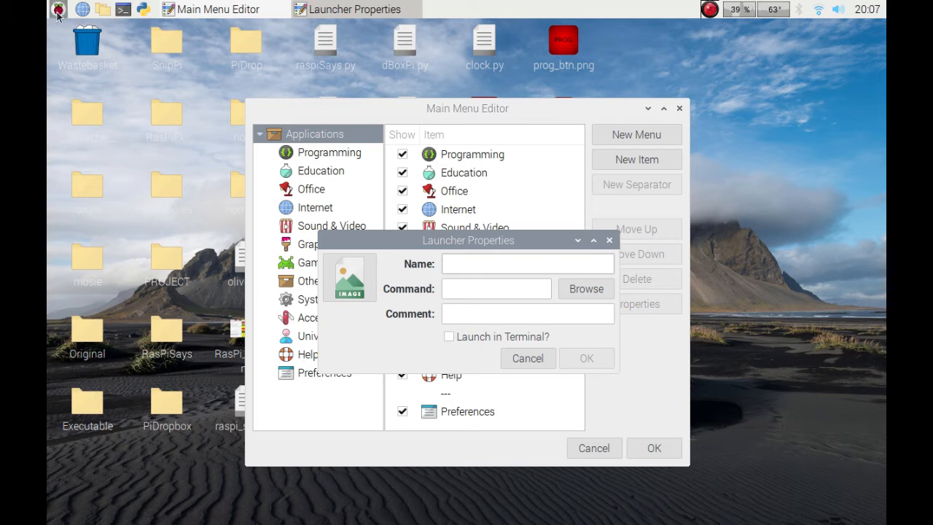
click(58, 9)
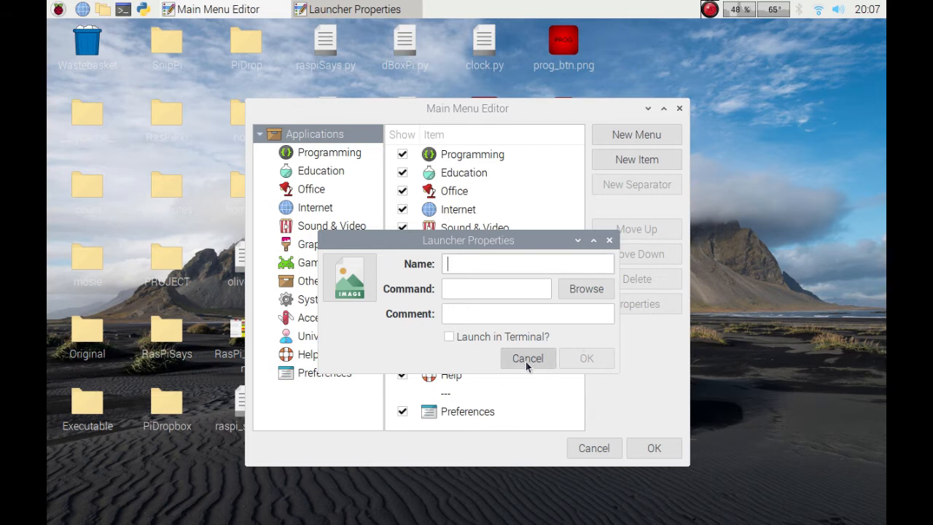
click(527, 358)
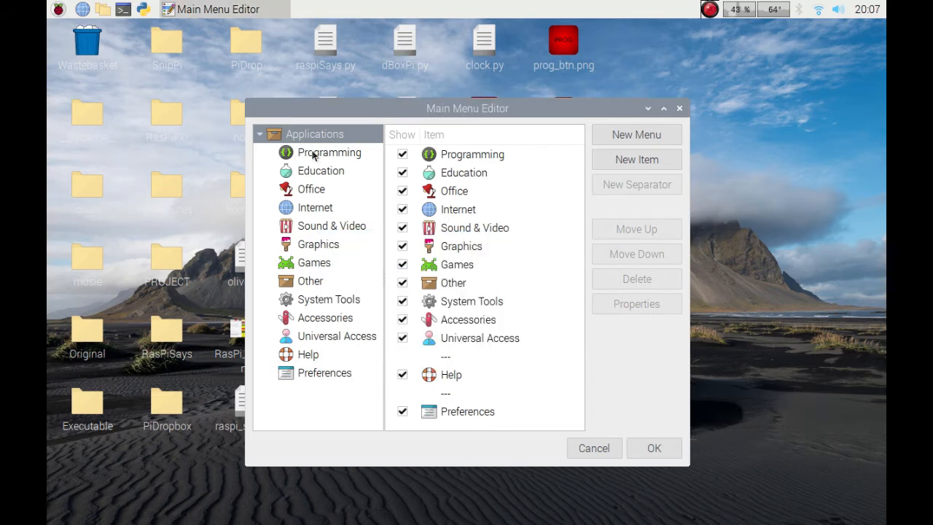
click(329, 152)
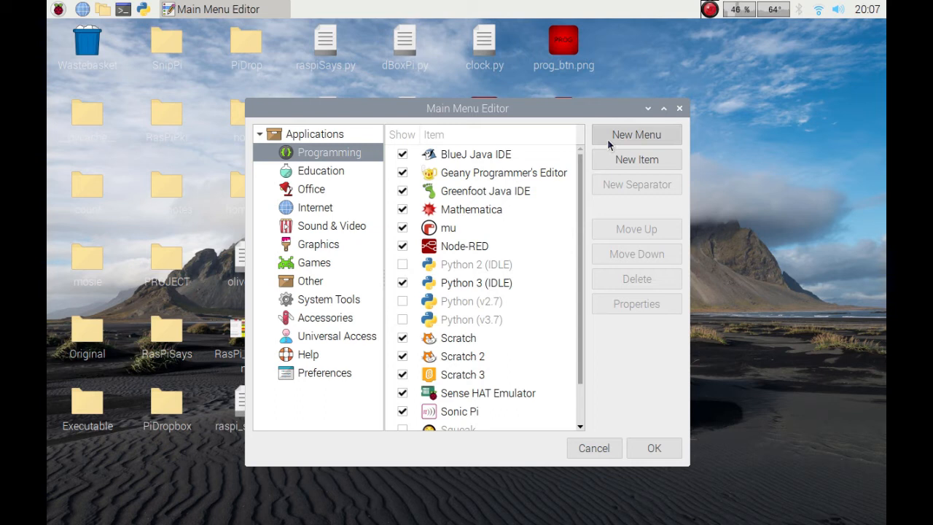
mouse_move(636, 160)
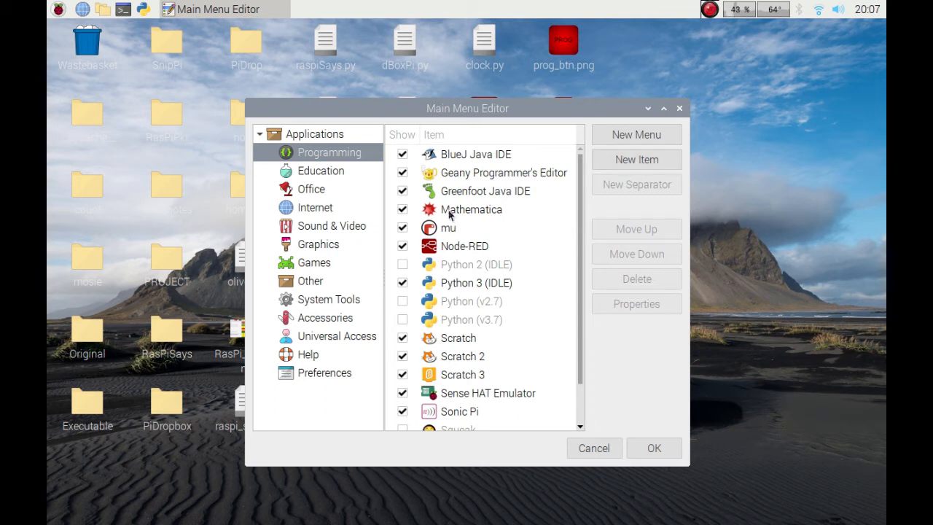
mouse_move(457, 301)
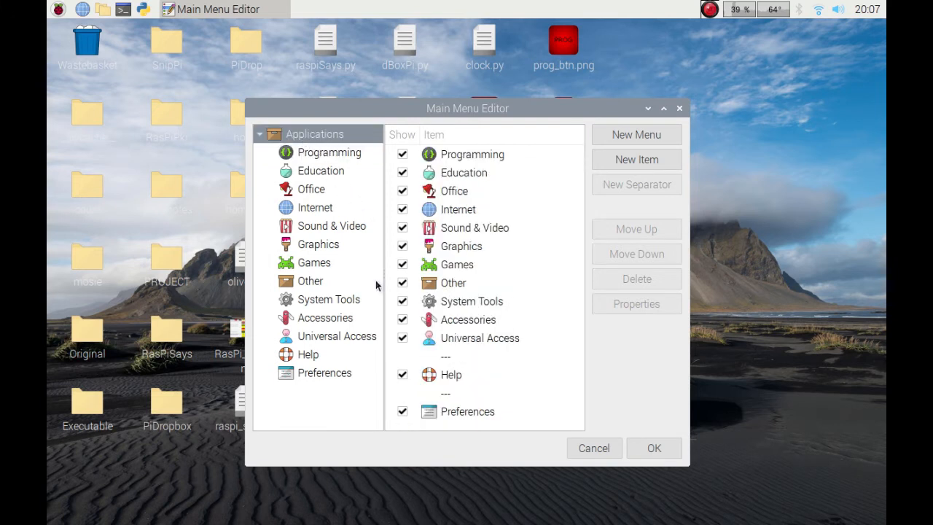
mouse_move(451, 269)
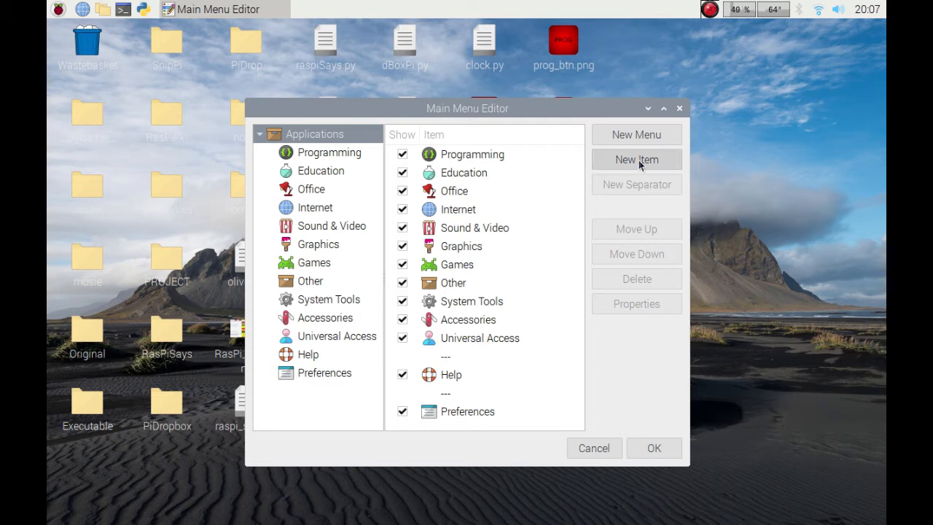
click(636, 159)
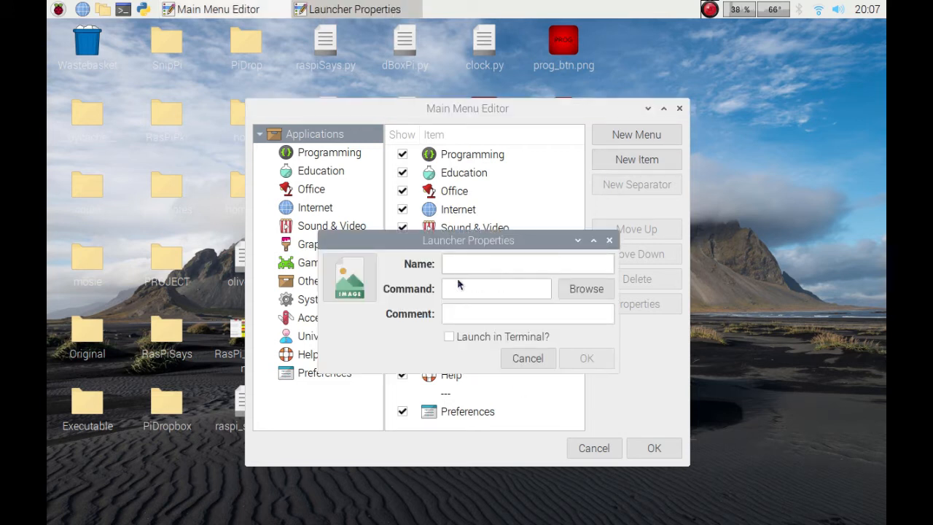
Browse for the launcher command inside the home SnipPi folder
click(585, 289)
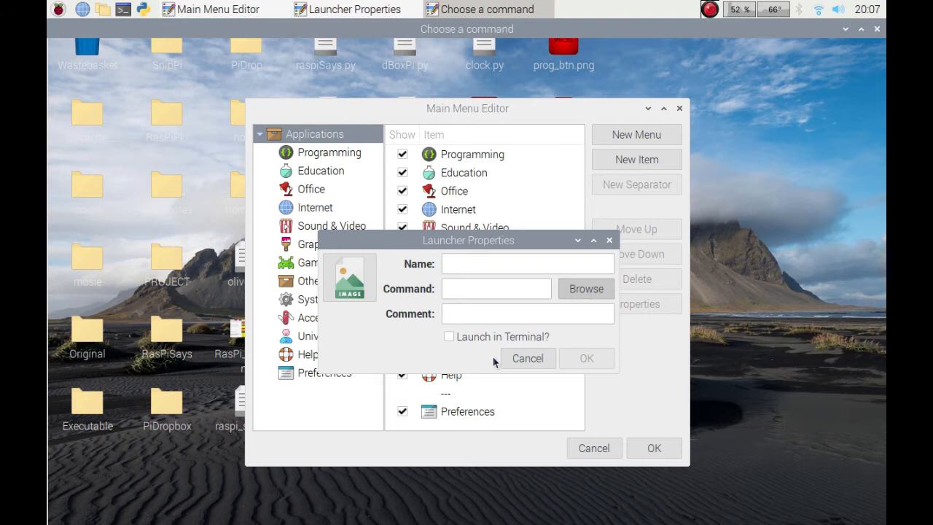
click(585, 289)
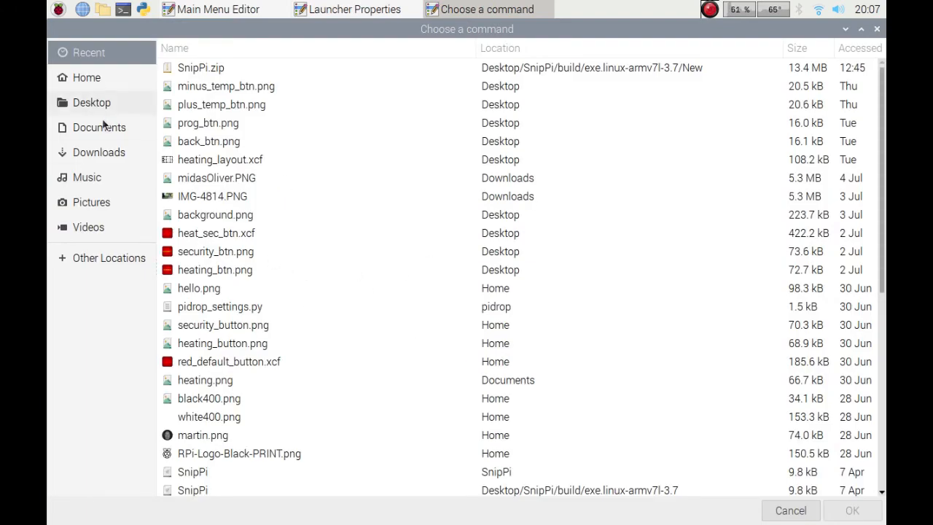
click(86, 77)
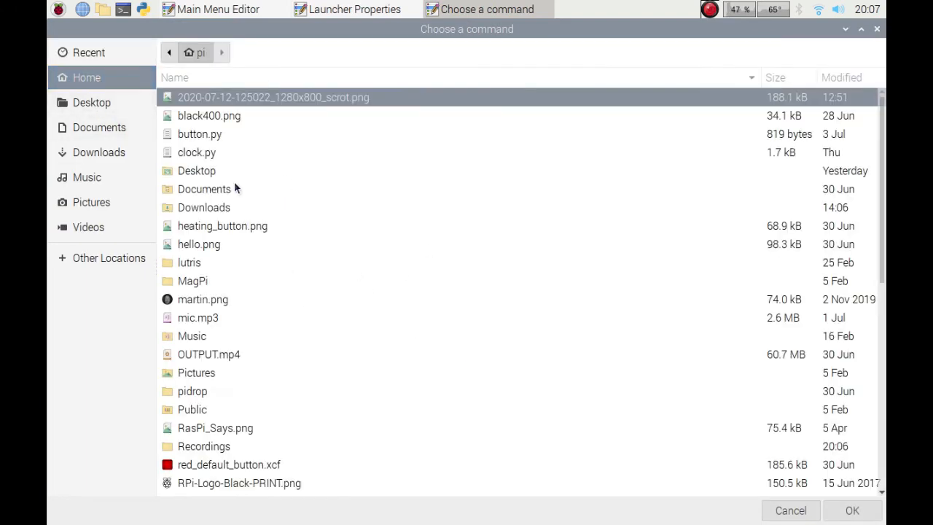
scroll(down, 3)
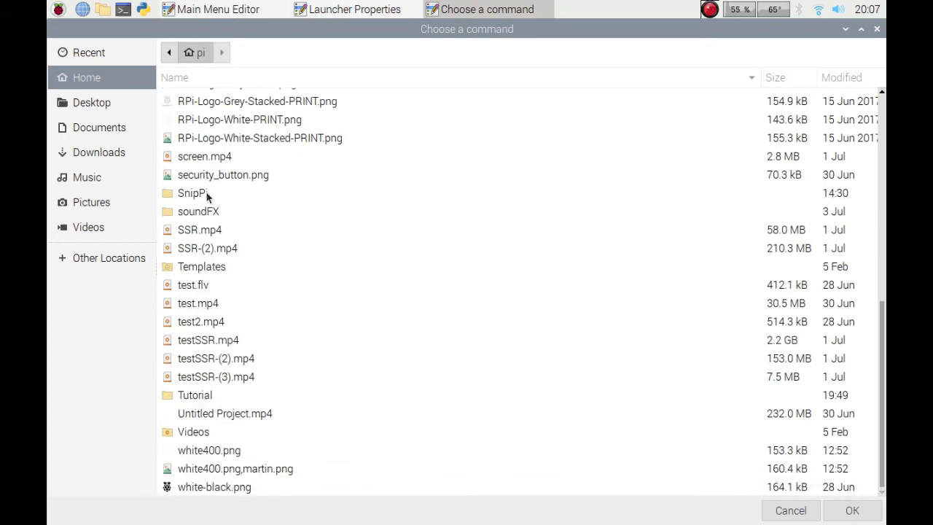
double_click(192, 194)
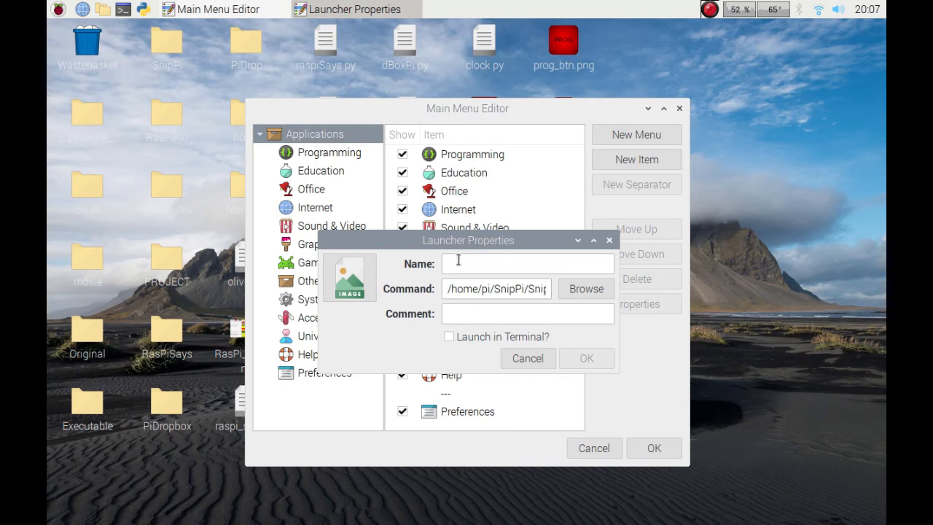
Name the launcher 'SnipPi' and give it the comment 'Snipping Tool'
text(Sni)
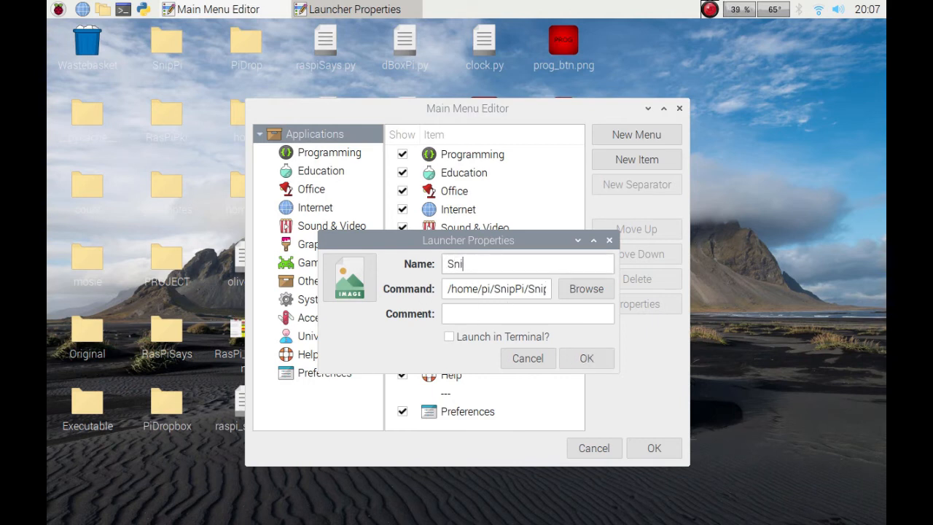
text(pPi)
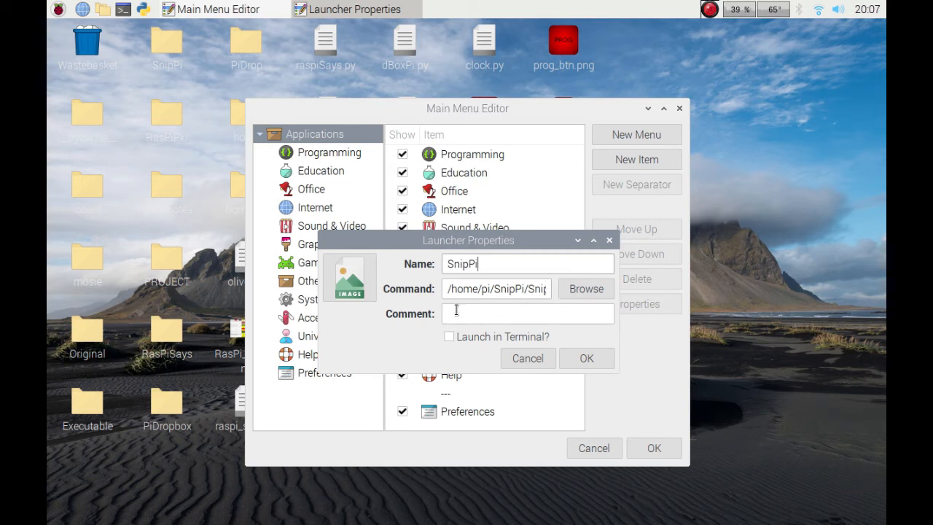
text(Snipping Tool)
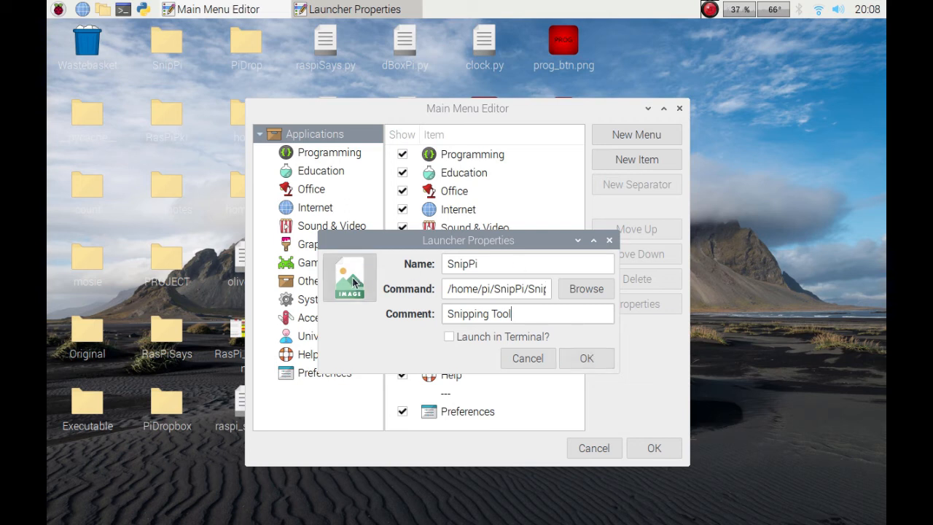
Use the circular portrait photo as the icon and confirm the launcher with OK
click(349, 277)
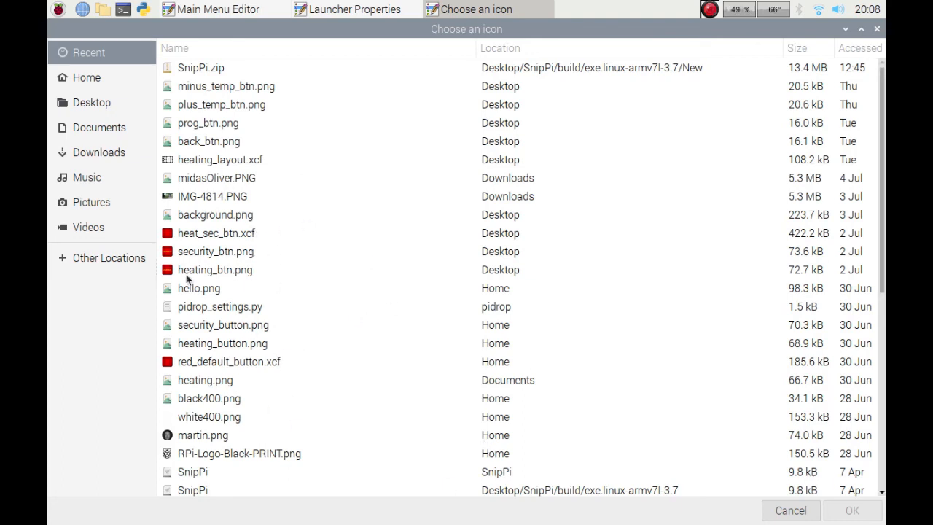
mouse_move(256, 403)
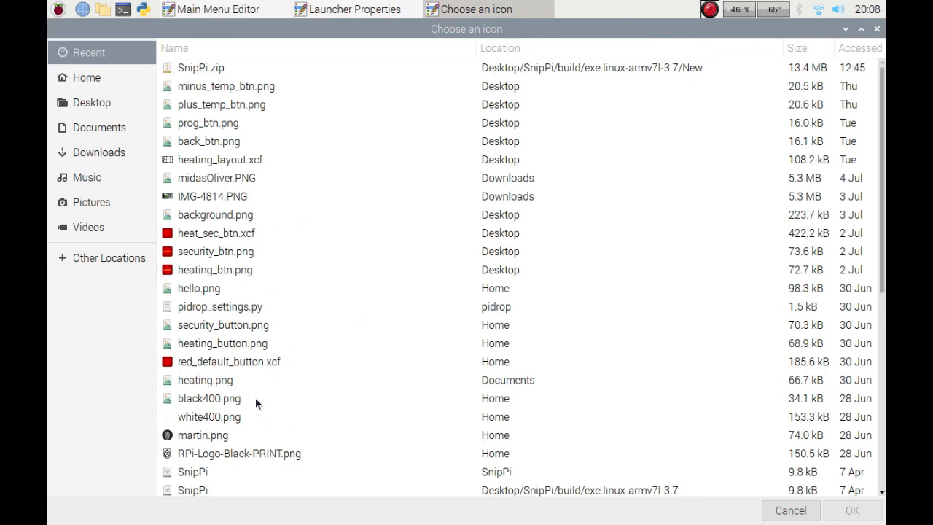
click(202, 435)
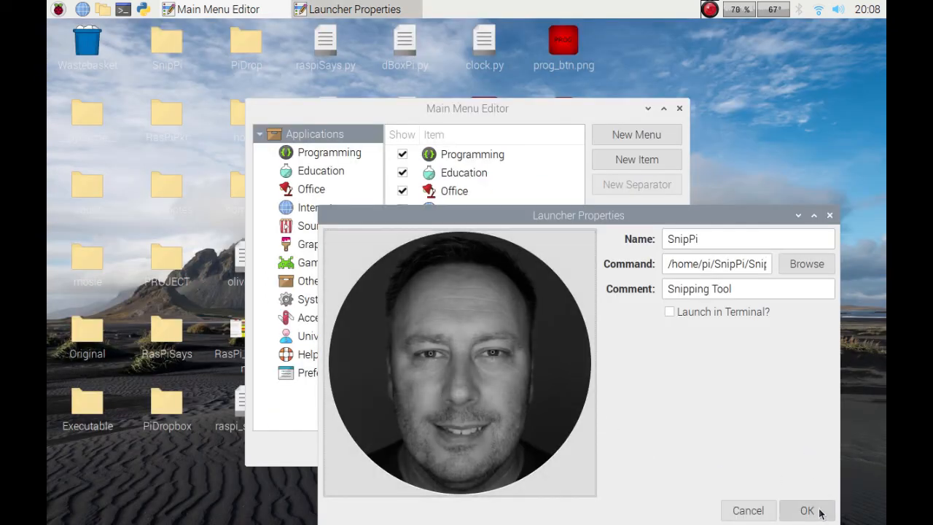
click(807, 509)
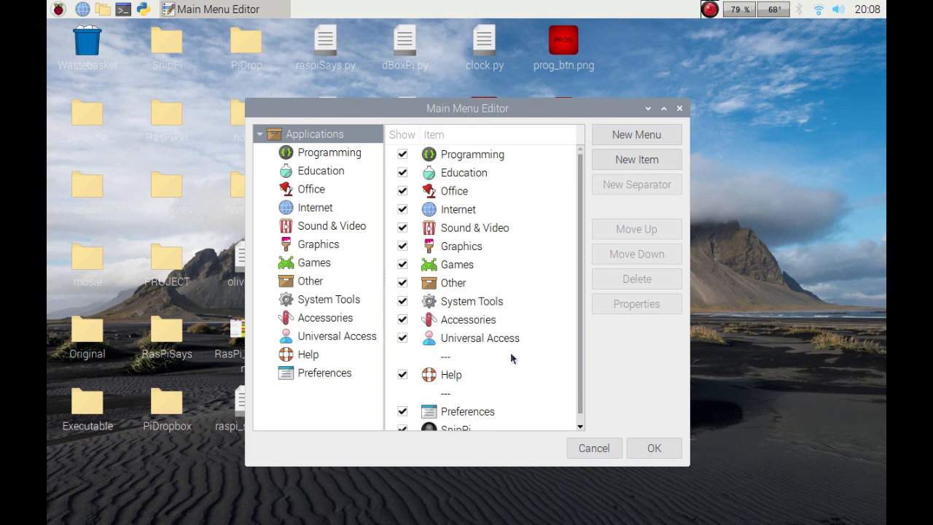
scroll(down, 3)
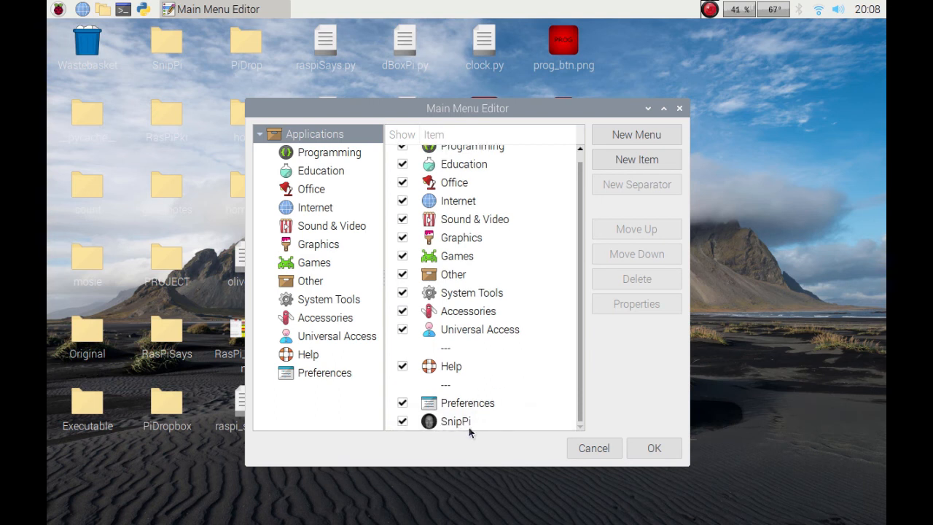
mouse_move(653, 447)
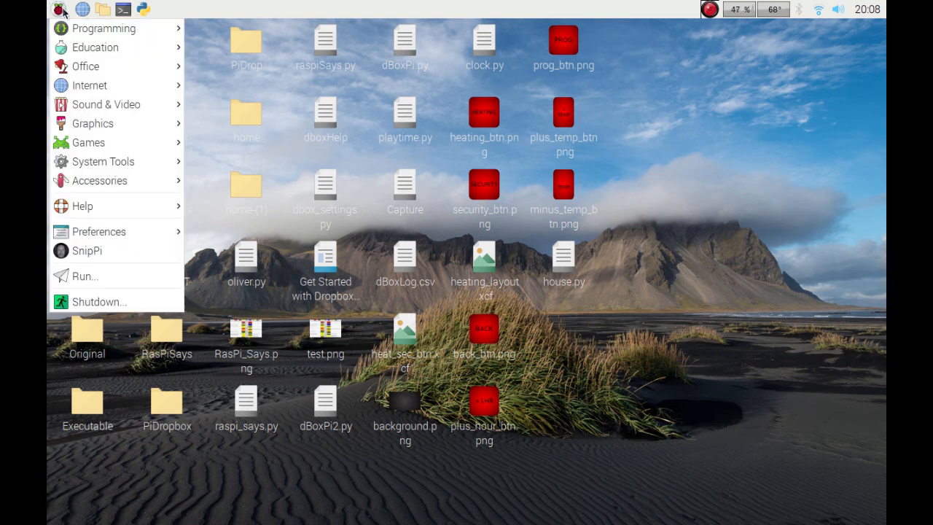
mouse_move(88, 142)
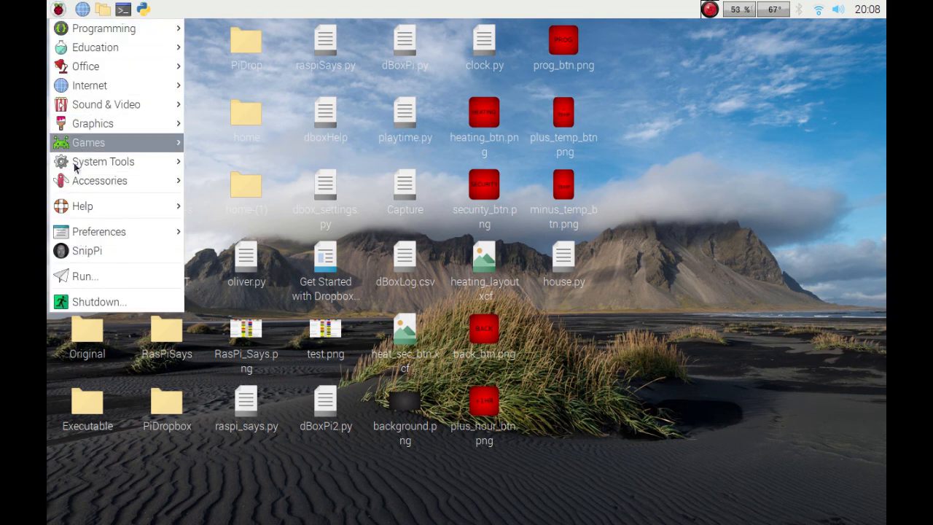
Launch SnipPi from its new main menu entry
click(86, 251)
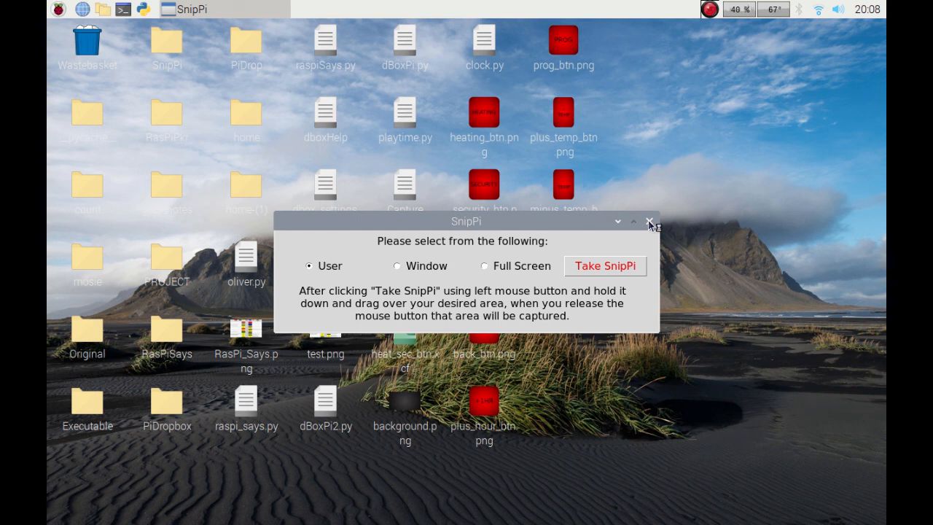
mouse_move(700, 16)
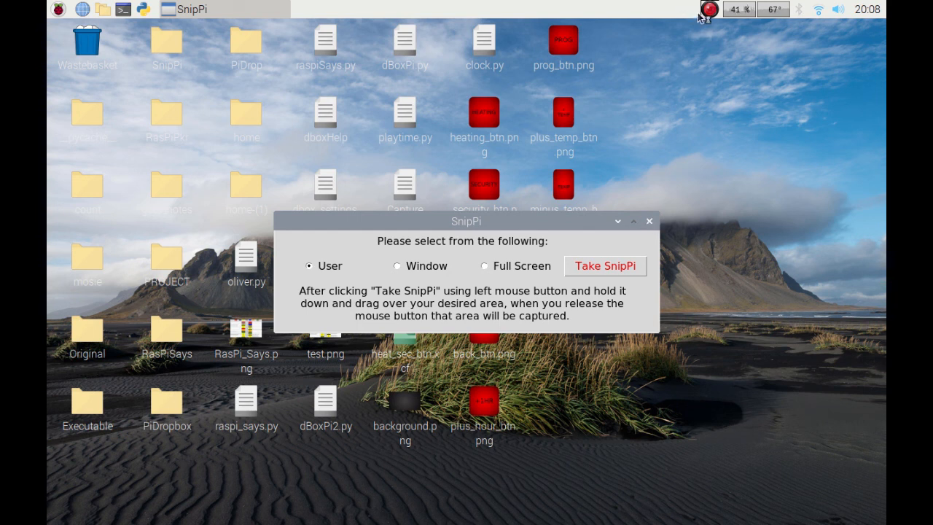